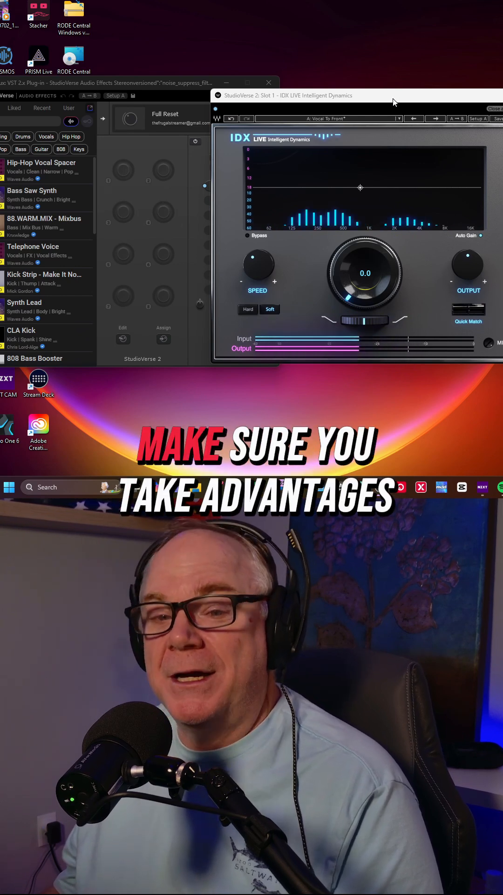
mouse_move(390, 126)
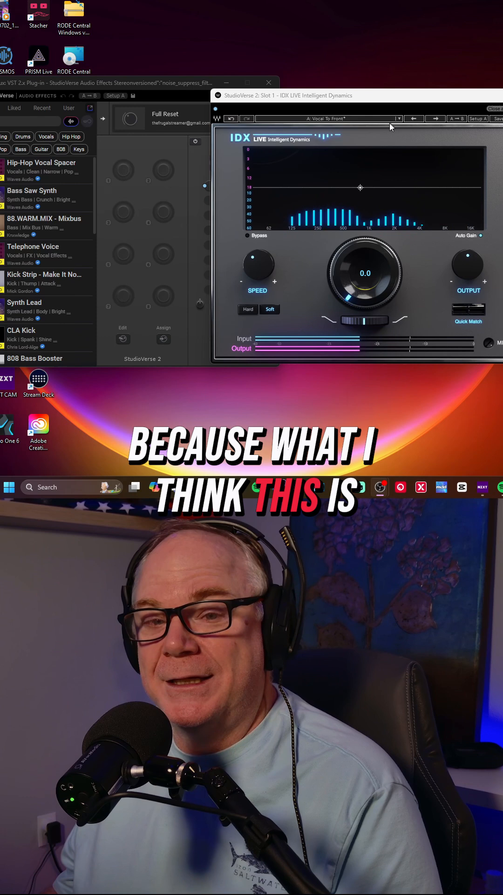
mouse_move(398, 107)
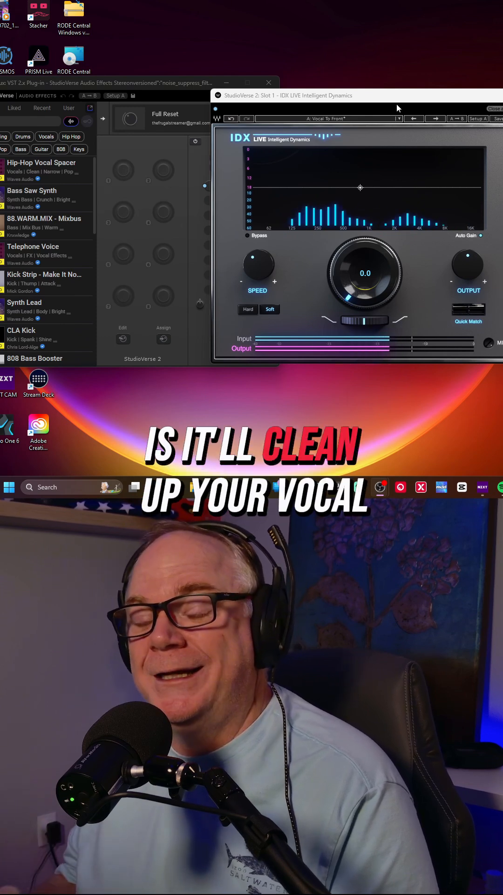